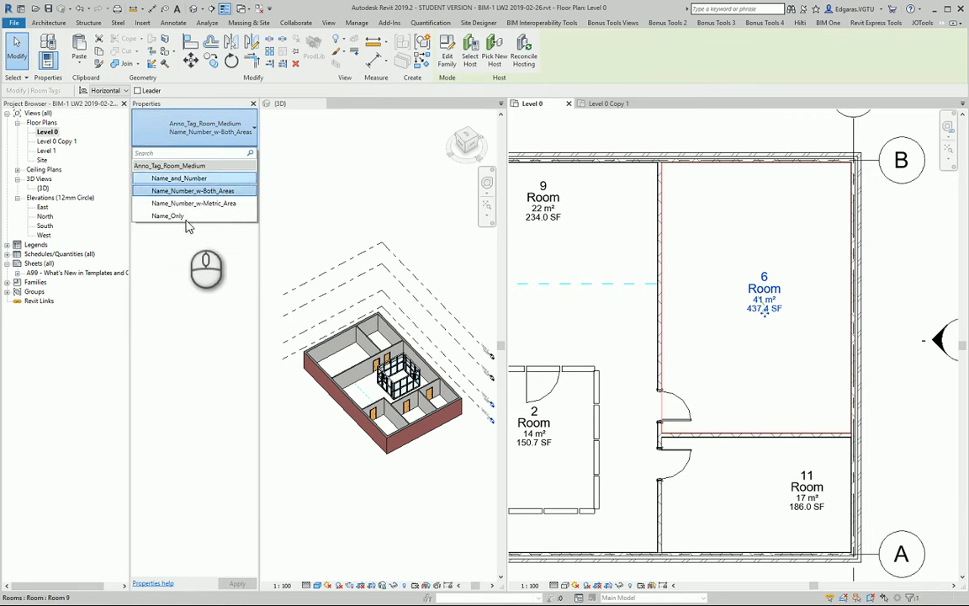
# - Cycle the room tag through name-only and name-number types to the metric-area type
pyautogui.click(168, 215)
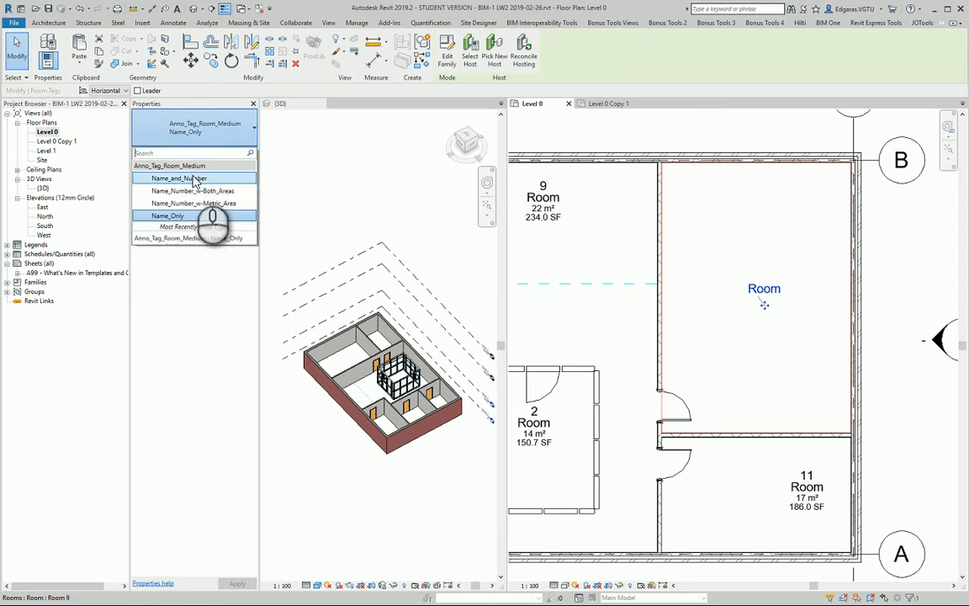
pyautogui.click(182, 179)
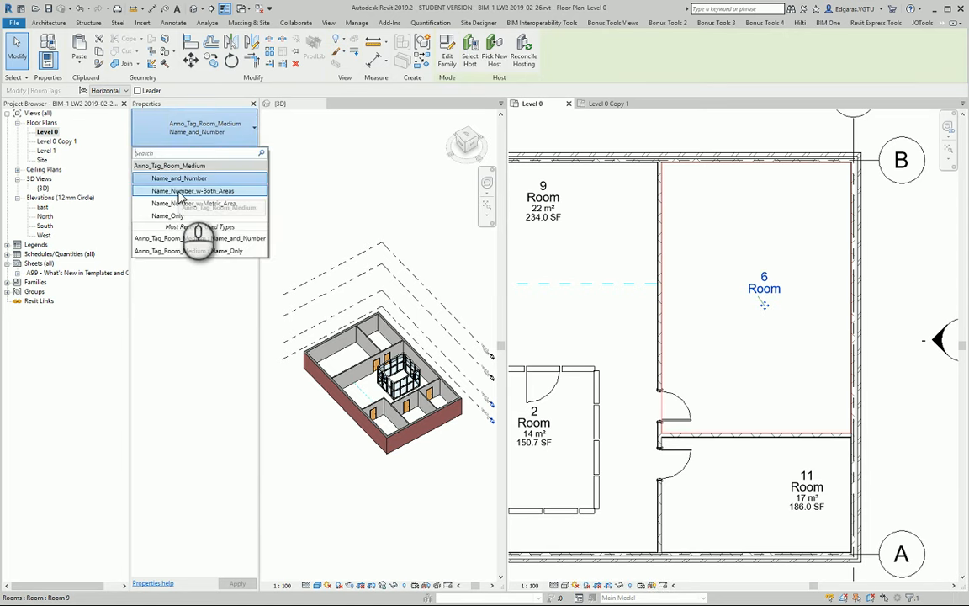
pyautogui.click(195, 206)
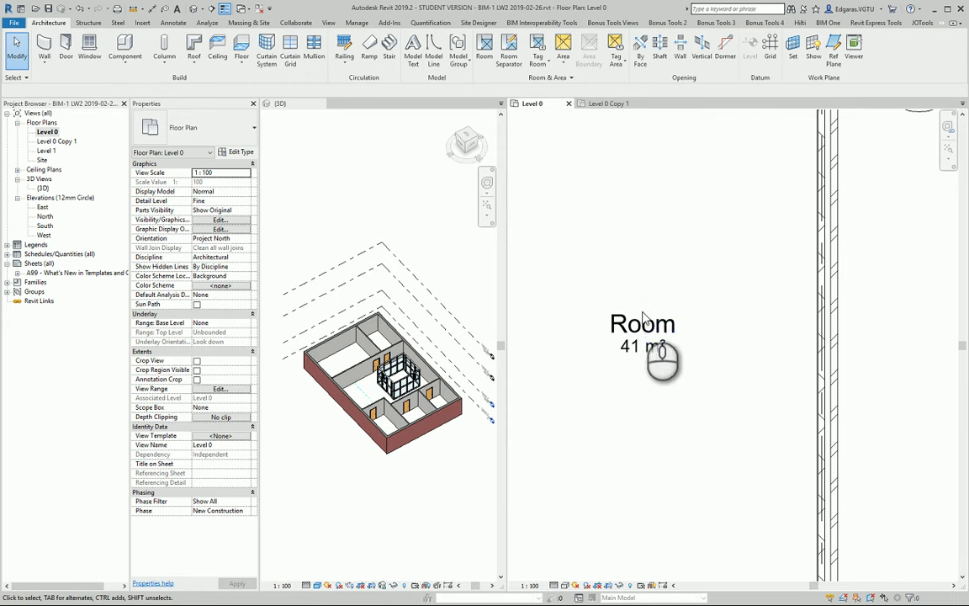
# - Select room 6's tag and open its tag family for editing
pyautogui.click(643, 323)
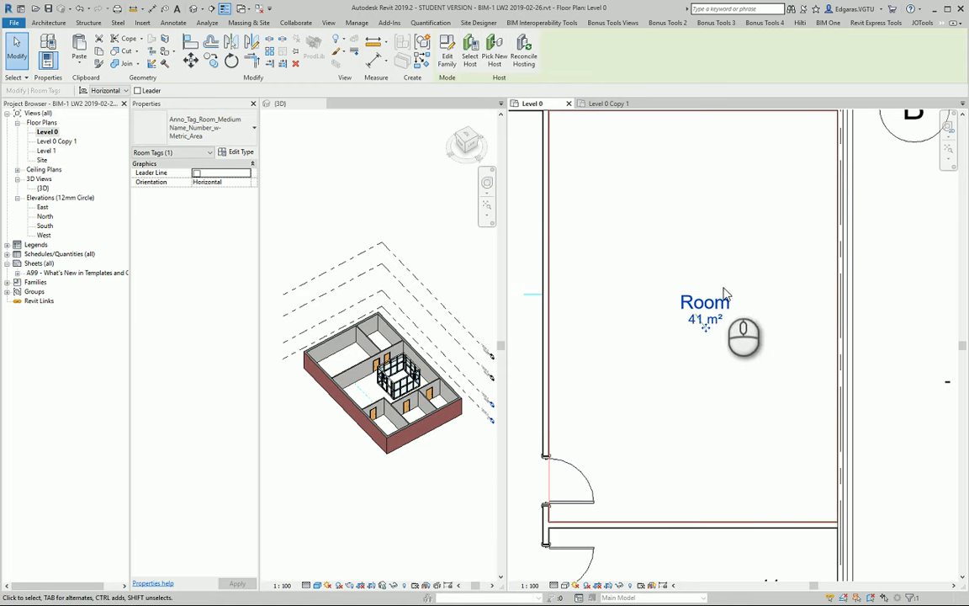
pyautogui.click(704, 310)
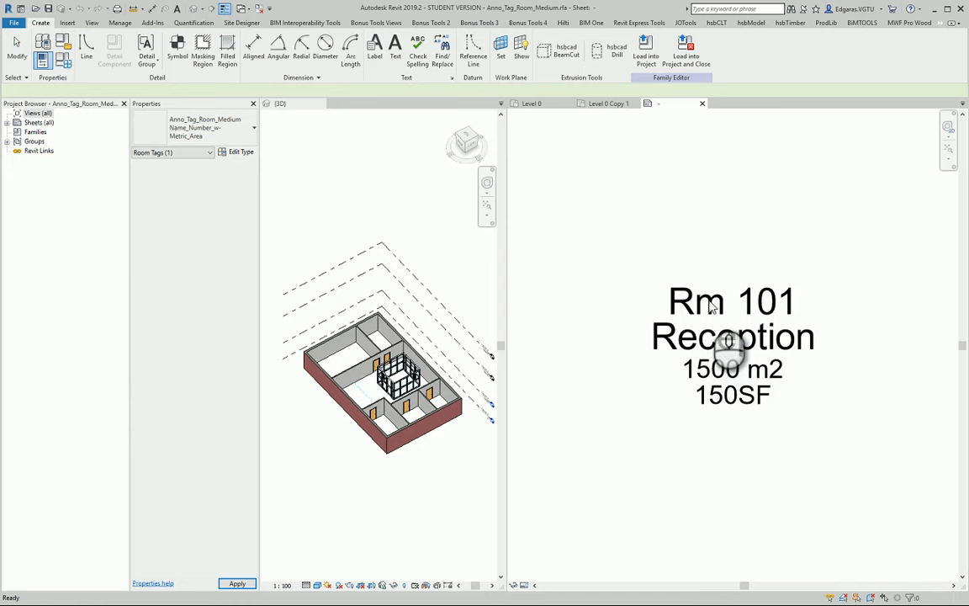
# - Set the Rm 101 label's text type font to ISOCPEUR
pyautogui.click(730, 318)
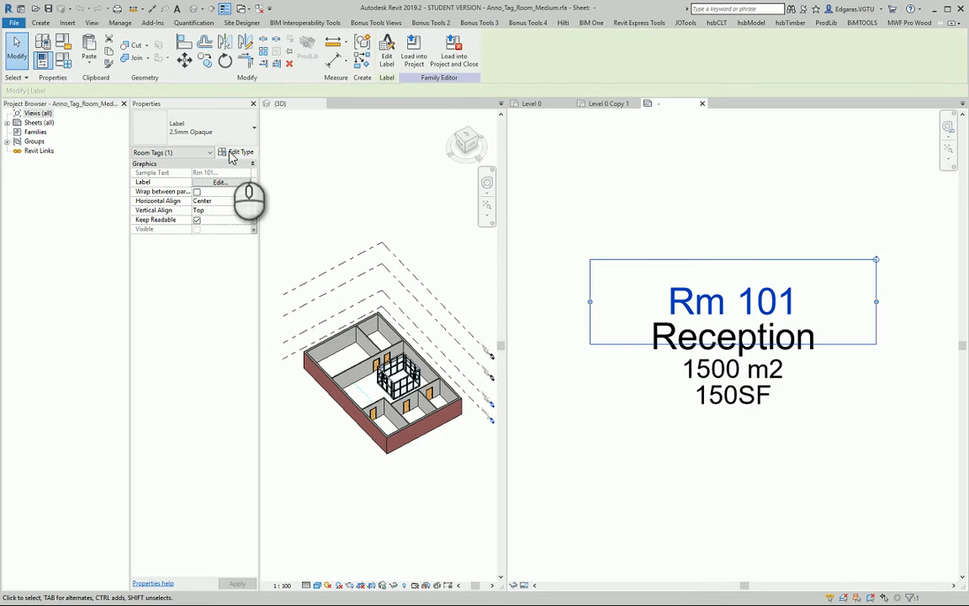
pyautogui.click(240, 151)
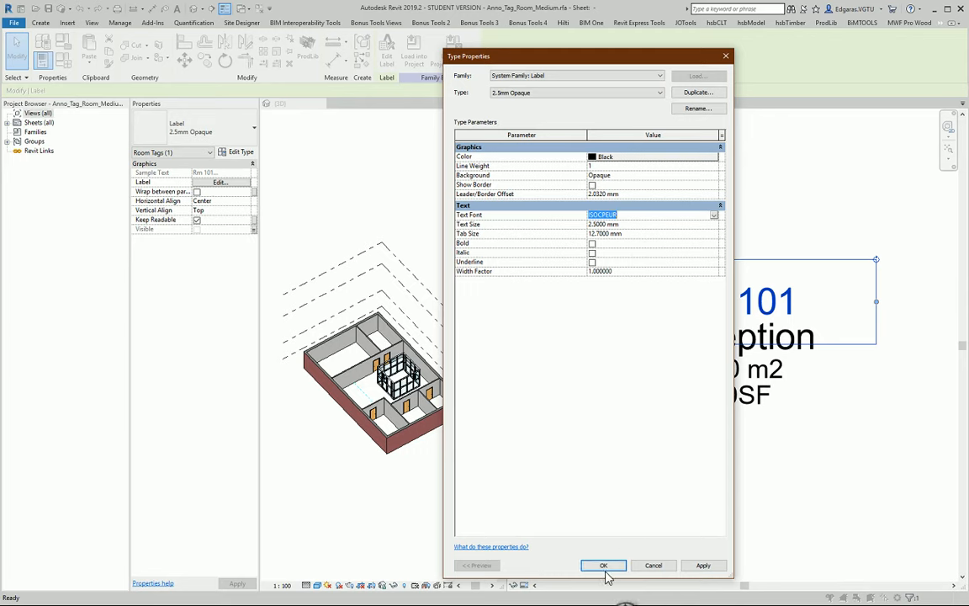
pyautogui.click(602, 566)
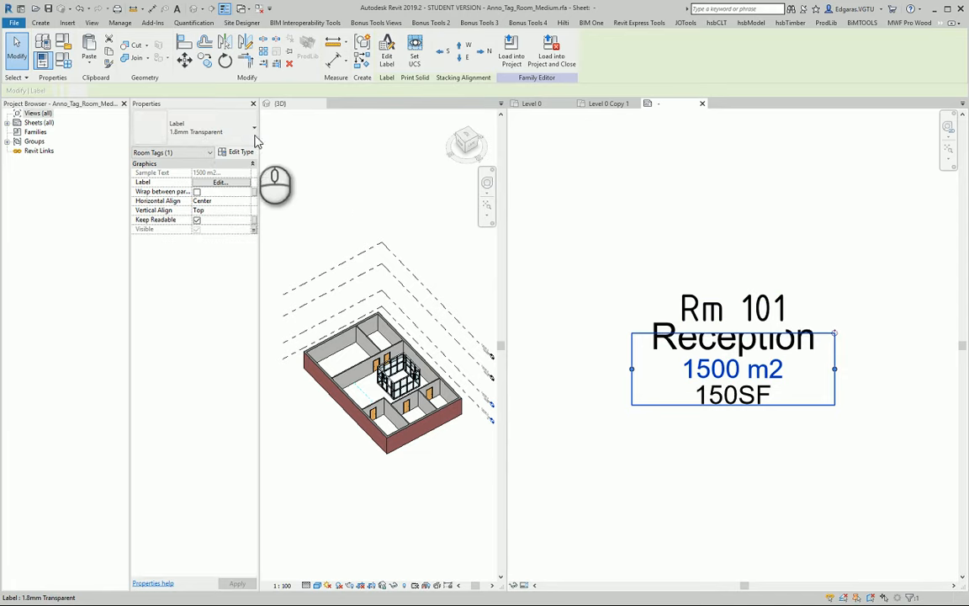
# - Give the area label an ISOCPEUR text type renamed 1.8mm ISOCPEUR Transparent
pyautogui.click(239, 152)
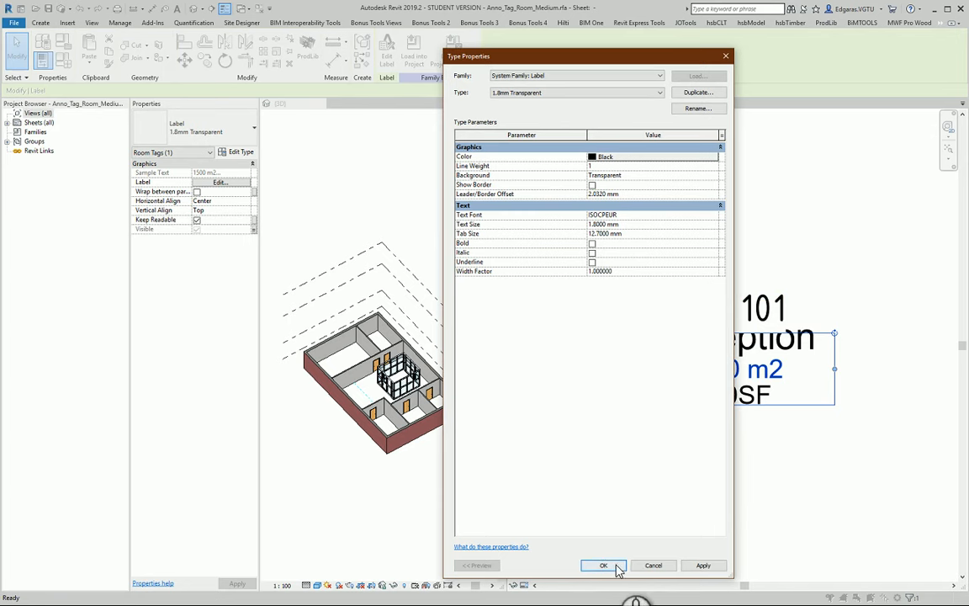
pyautogui.click(696, 107)
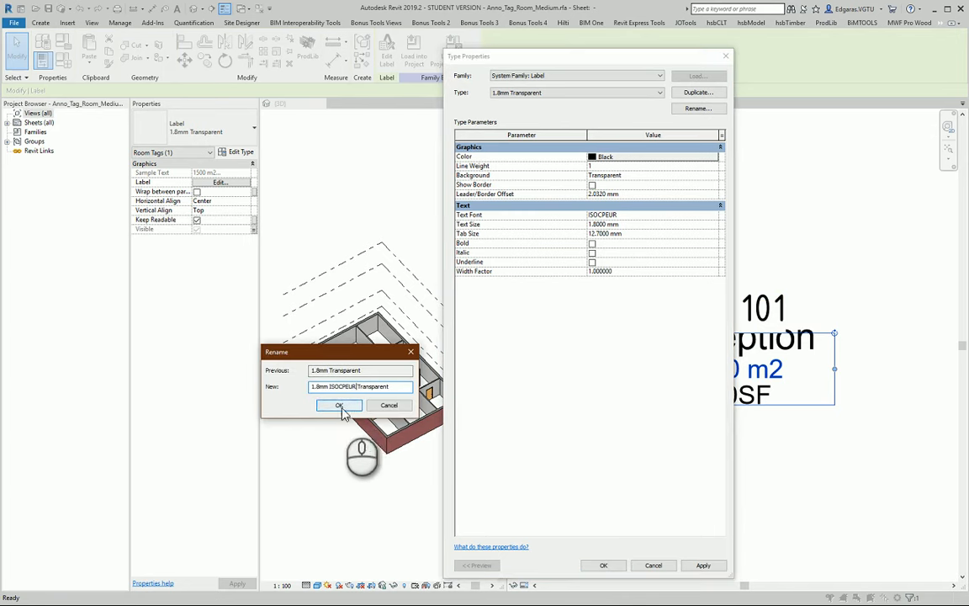
pyautogui.click(339, 404)
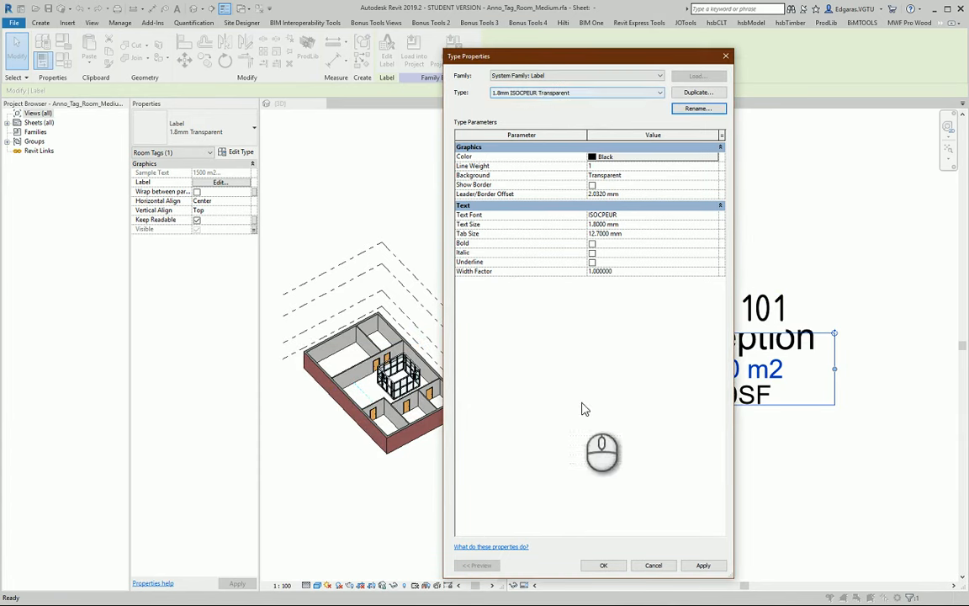
pyautogui.click(602, 565)
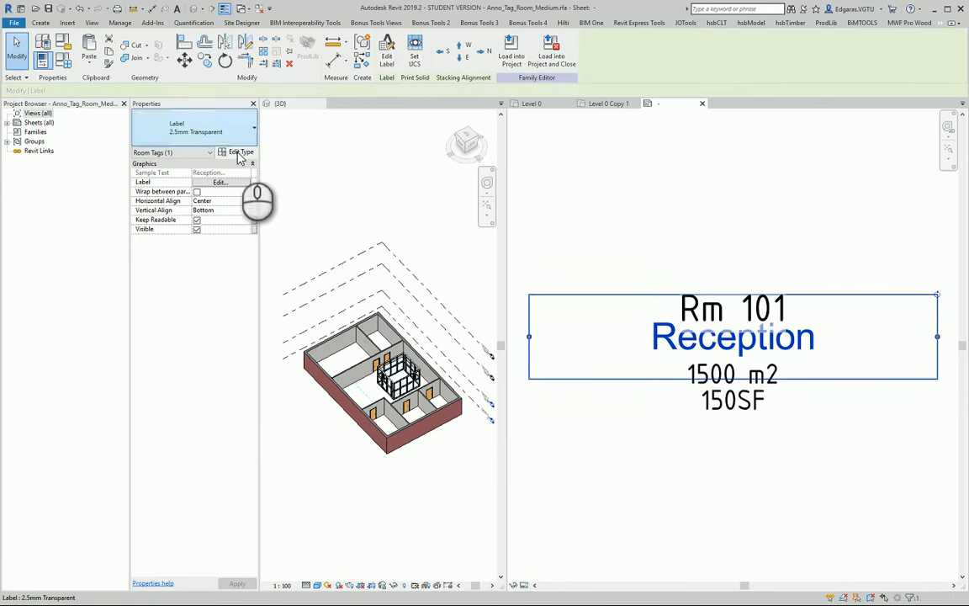
# - Give the Reception label an ISOCPEUR text type renamed 2.5mm ISOCPEUR Transparent
pyautogui.click(239, 151)
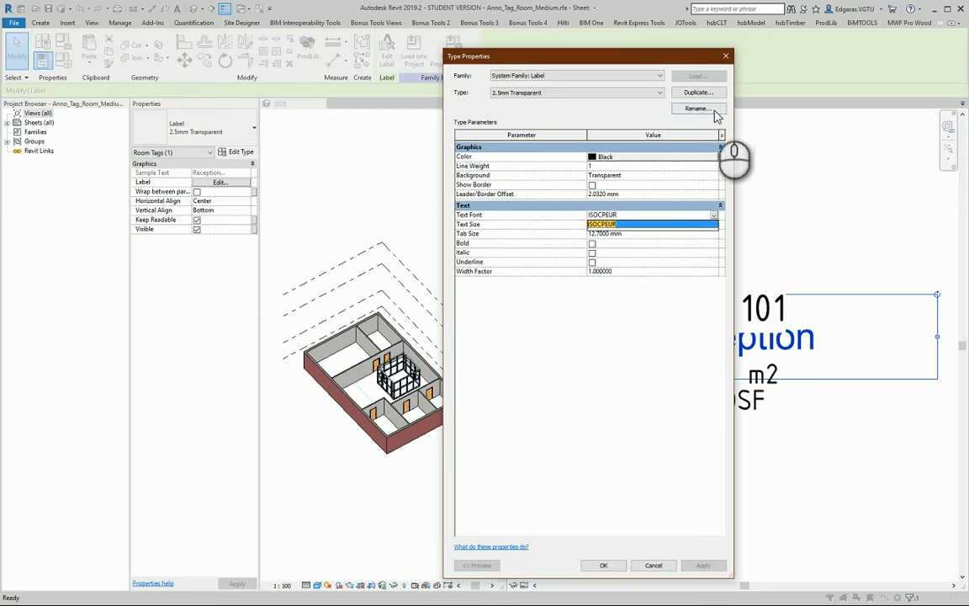
pyautogui.click(697, 108)
pyautogui.write('2.5mm ISOCPEUR Transparent')
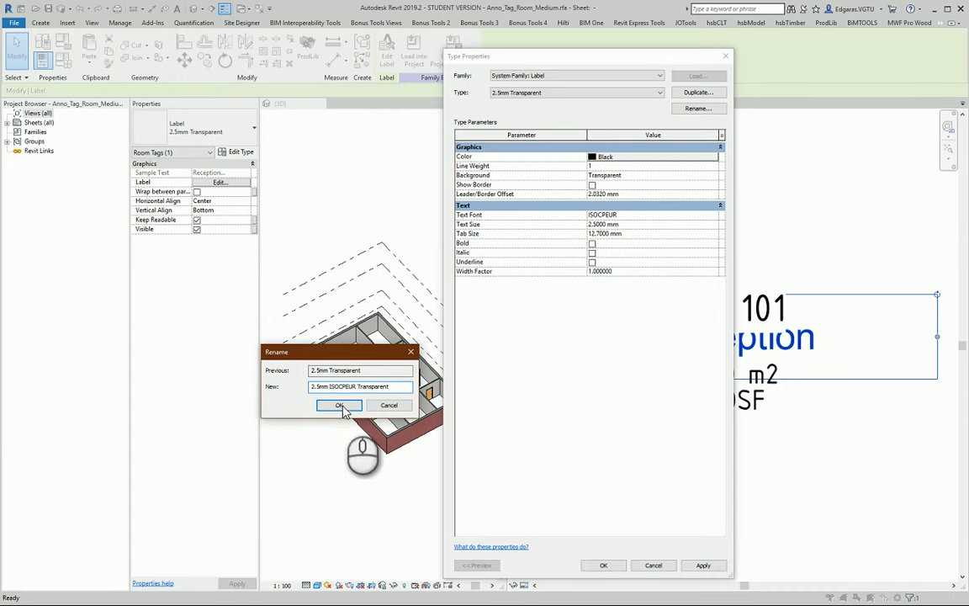
pyautogui.click(340, 404)
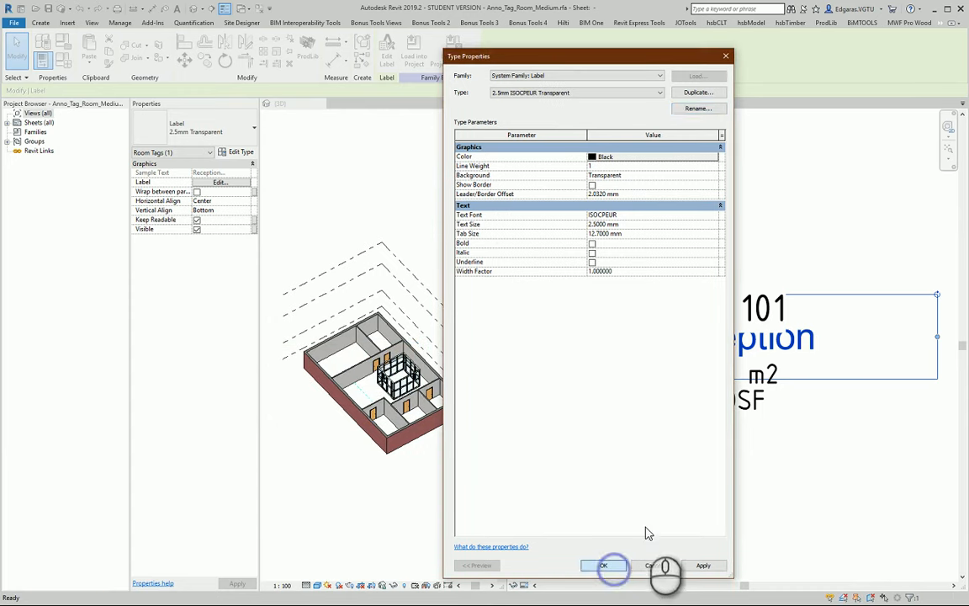
pyautogui.click(602, 565)
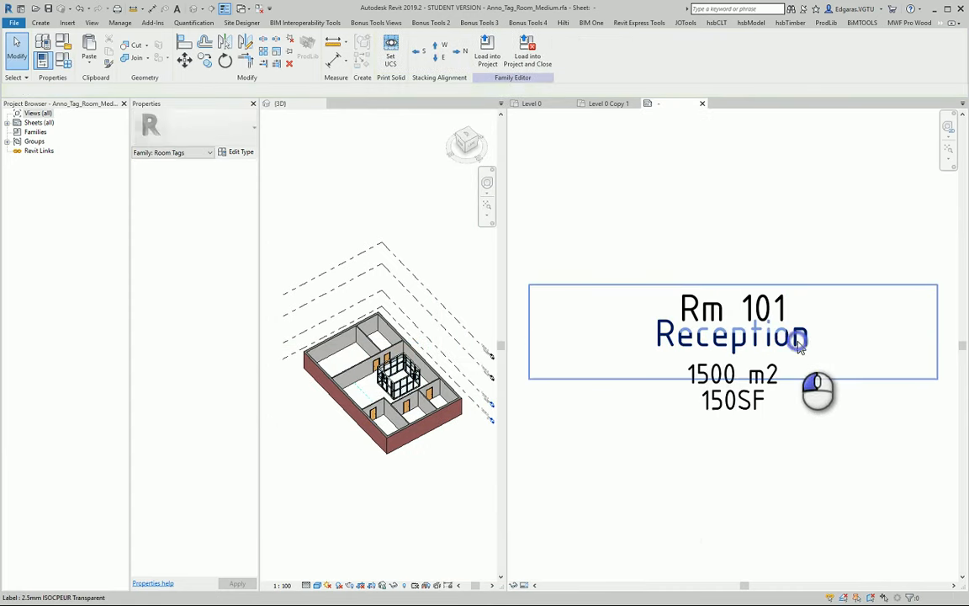
pyautogui.click(731, 333)
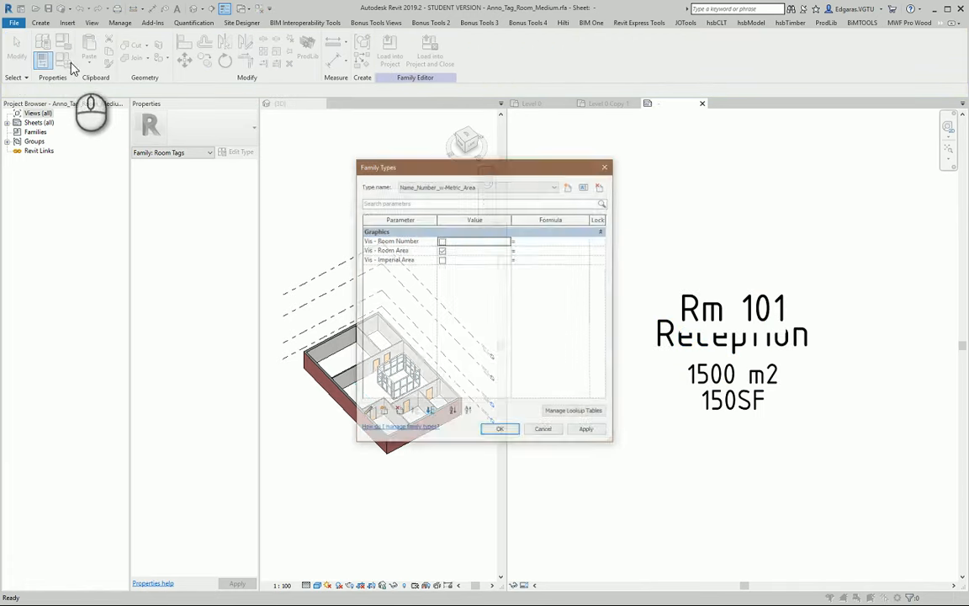
# - Review the tag family's existing types in the Family Types type list
pyautogui.click(555, 185)
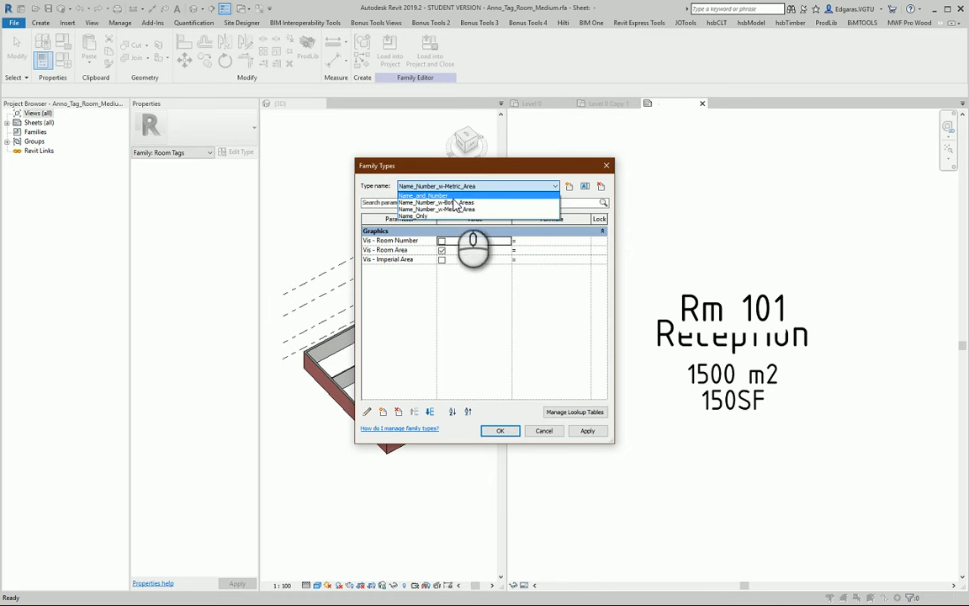
pyautogui.click(438, 208)
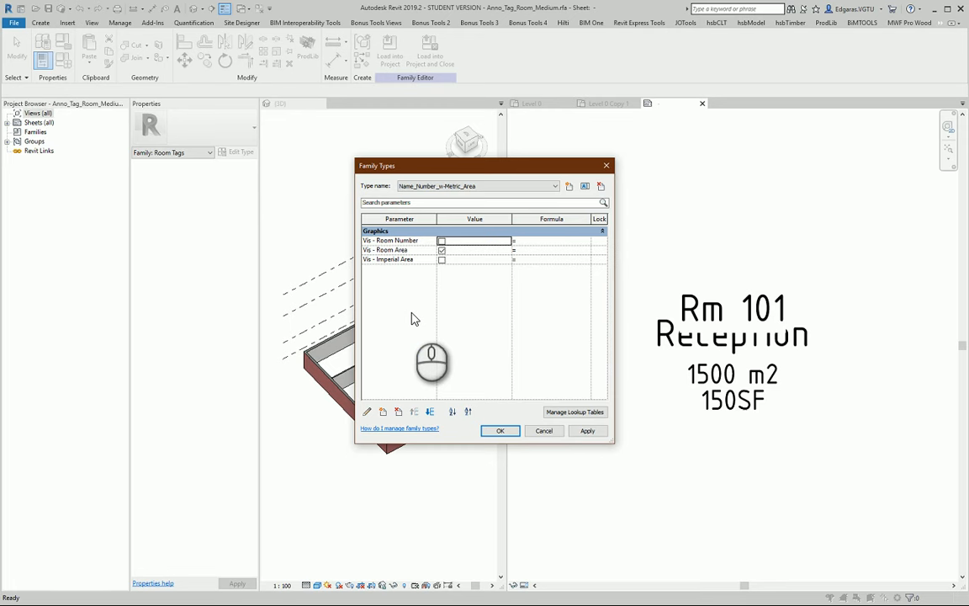
pyautogui.click(554, 185)
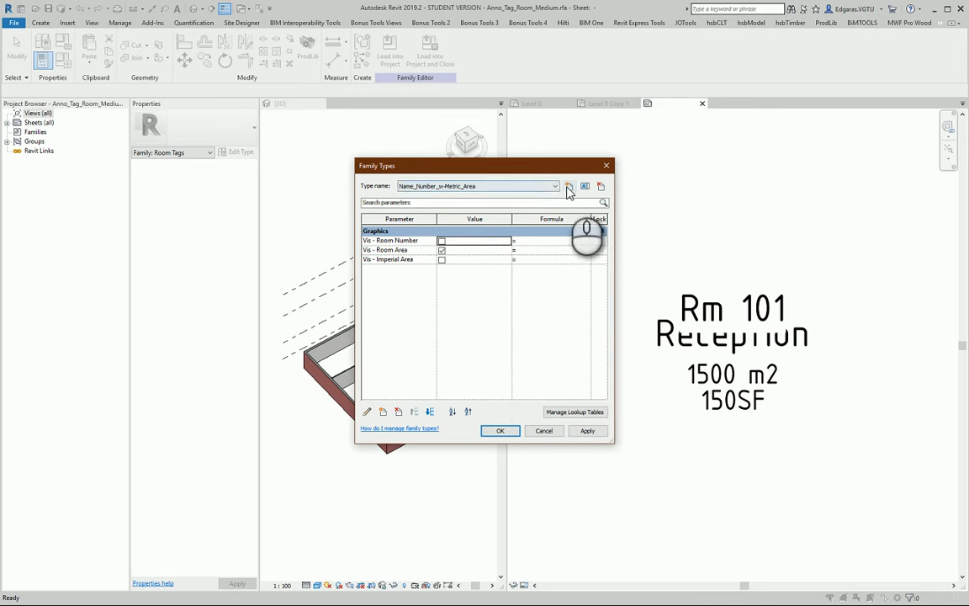
# - Rename the current tag type to Name_Number_Metric_Area
pyautogui.click(569, 185)
pyautogui.write('Name')
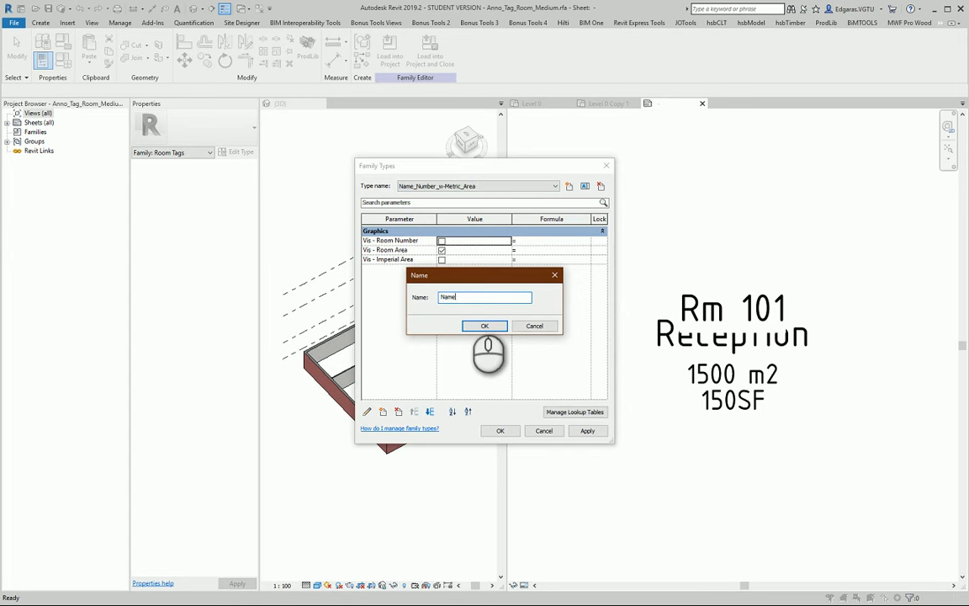
pyautogui.write('_Number_')
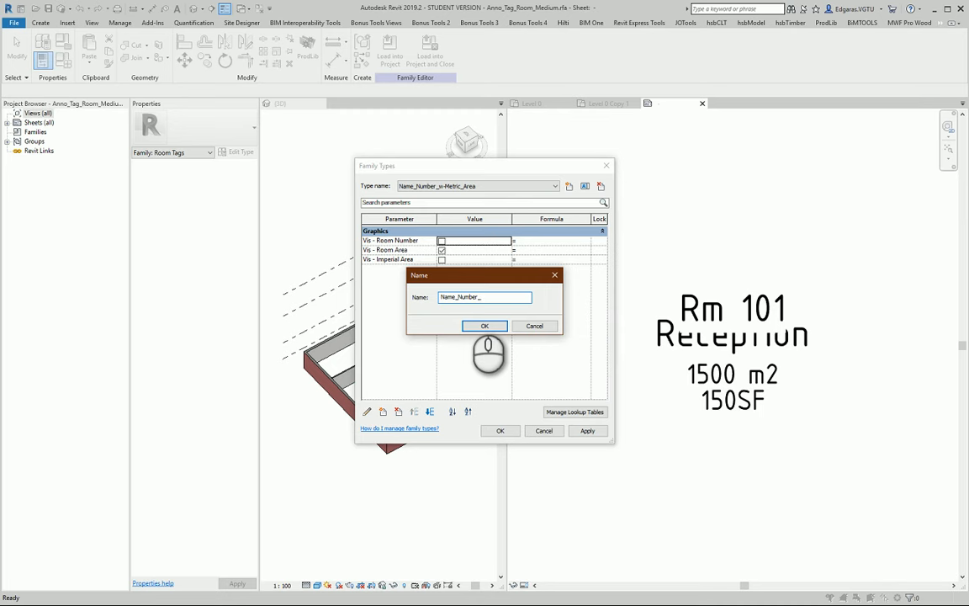
pyautogui.write('Metri')
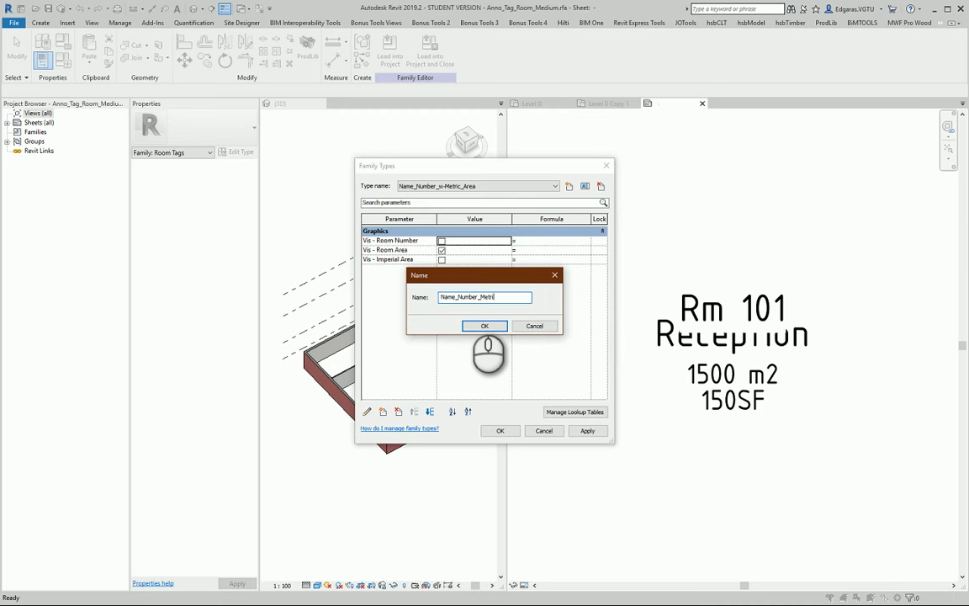
pyautogui.write('c_Area')
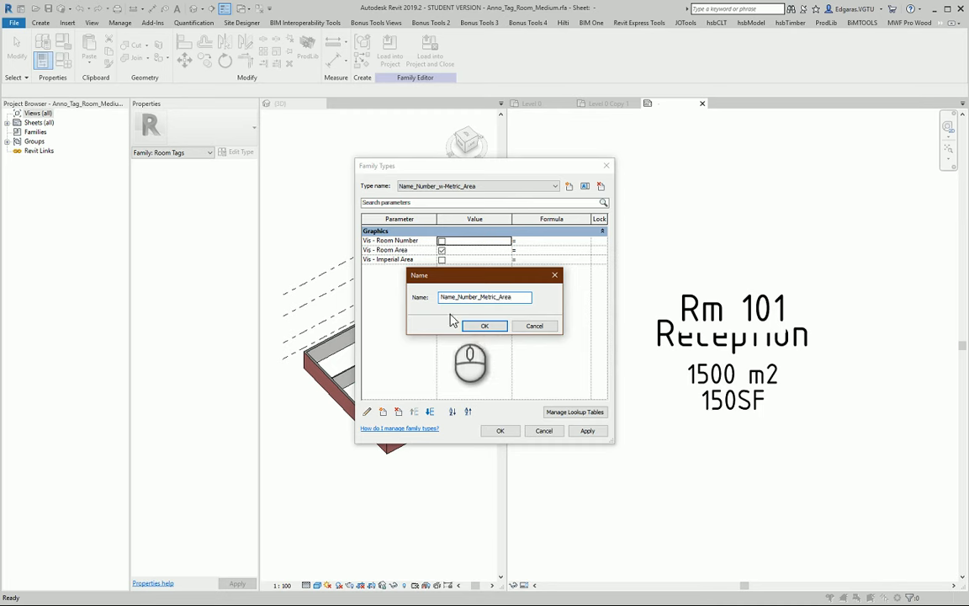
pyautogui.click(485, 326)
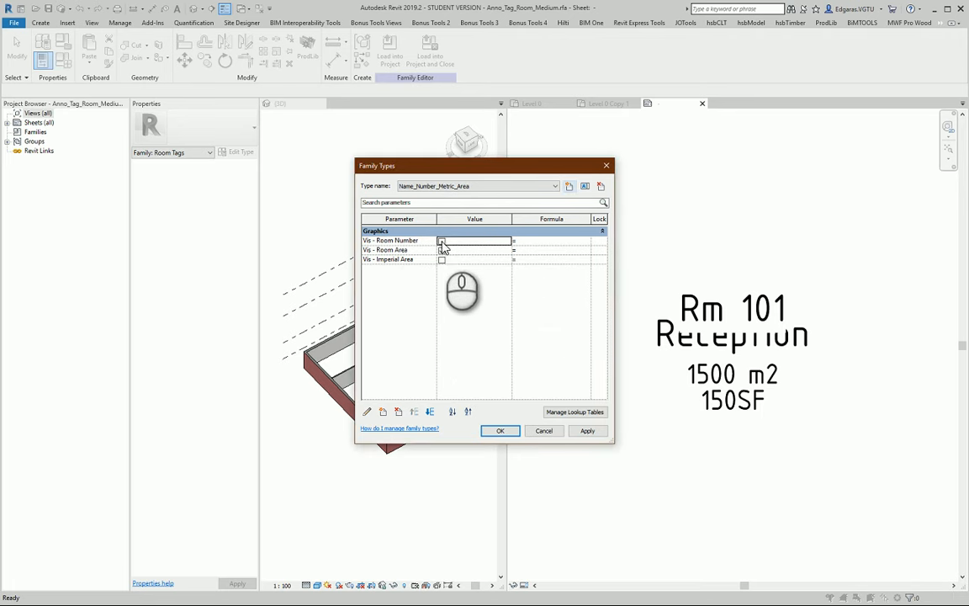
# - Enable room number visibility for the type and accept the Family Types settings
pyautogui.click(441, 241)
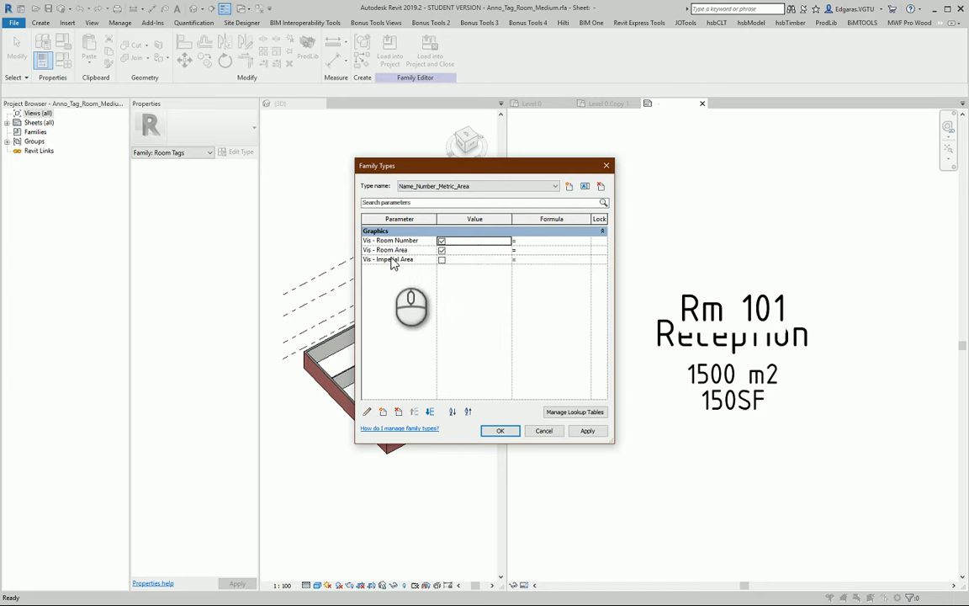
pyautogui.moveTo(387, 255)
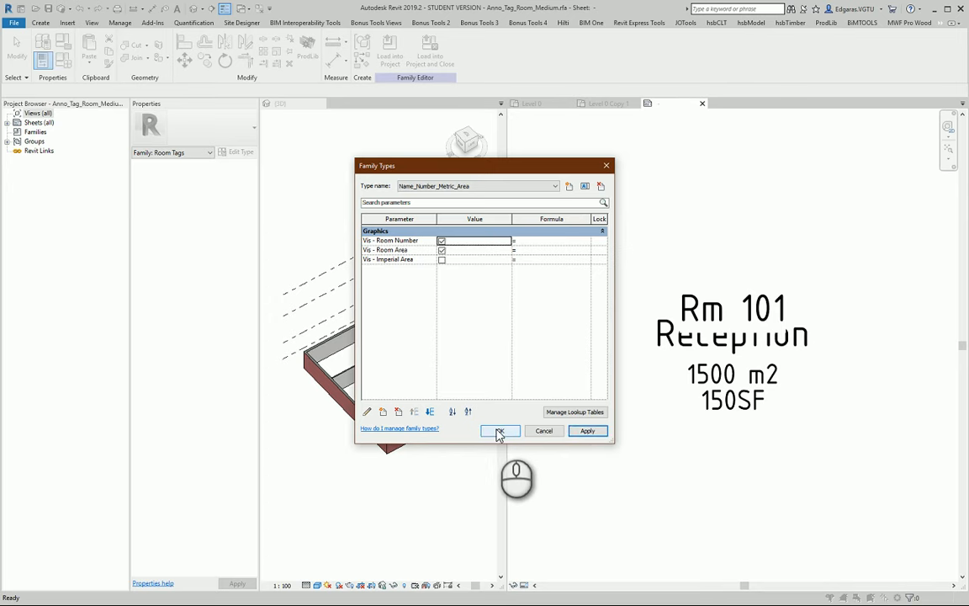
pyautogui.click(500, 431)
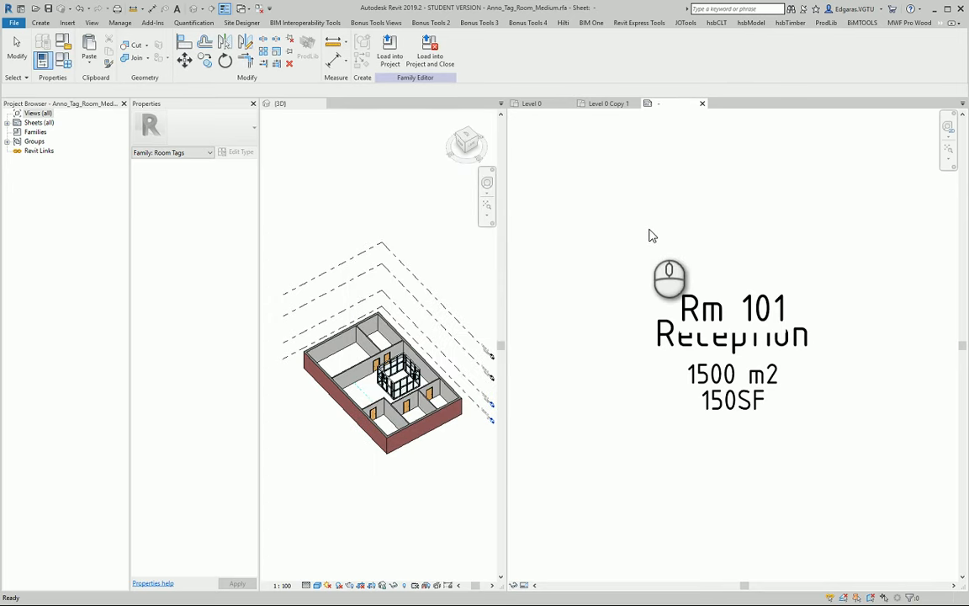
pyautogui.click(732, 399)
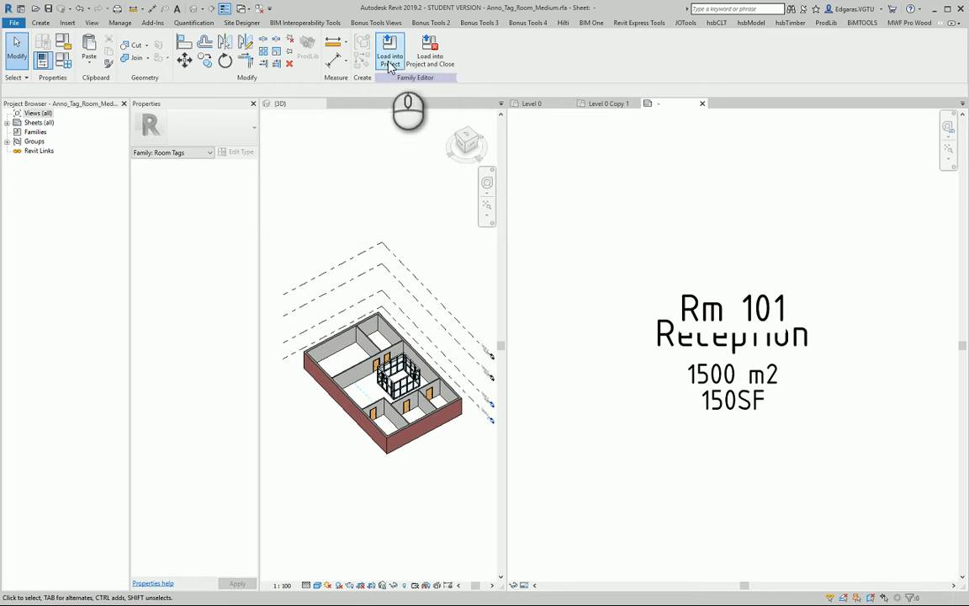
pyautogui.moveTo(429, 51)
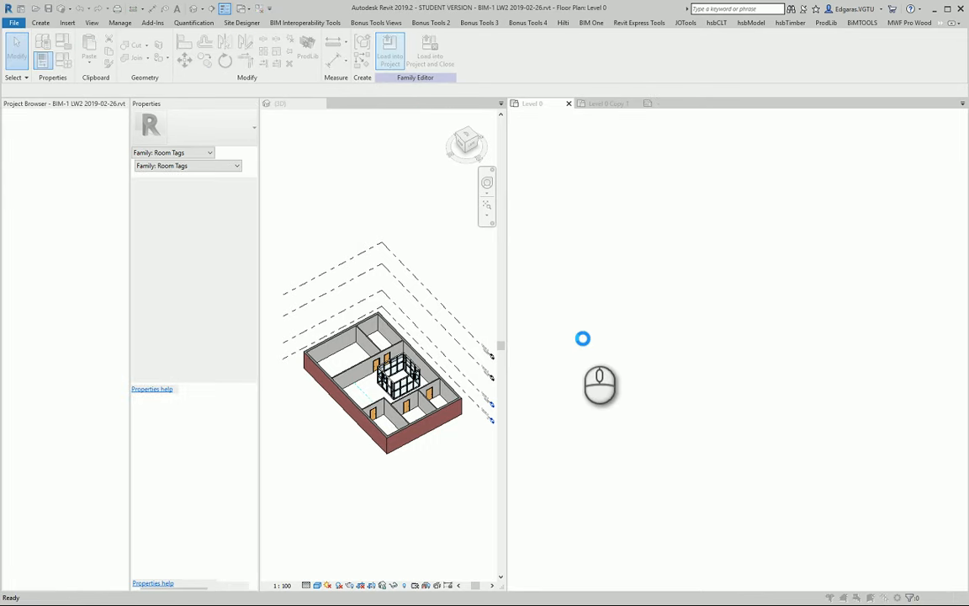
# - Apply the Name_Number_Metric_Area type to the room tag in the project and return to the family
pyautogui.click(388, 47)
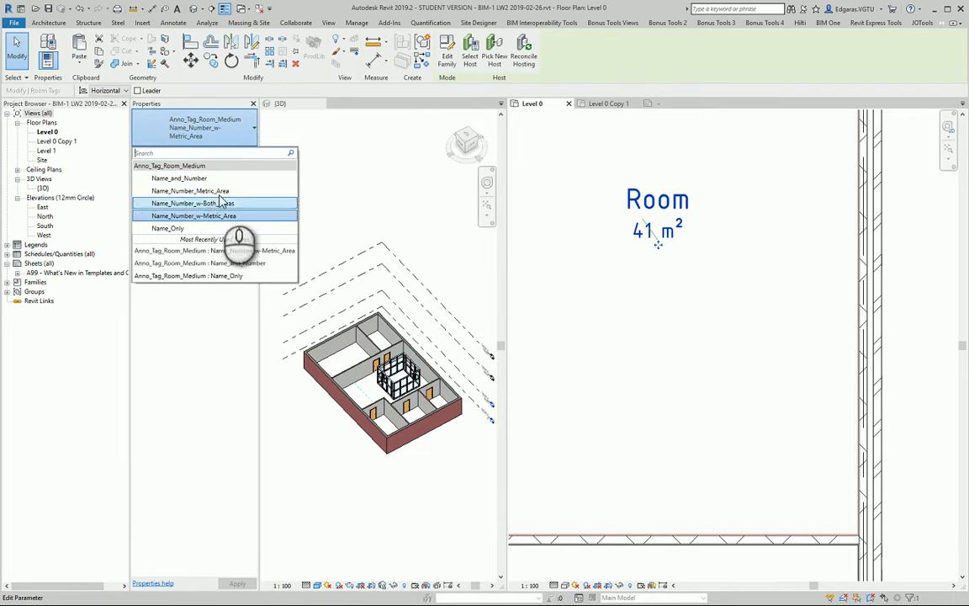
pyautogui.click(197, 215)
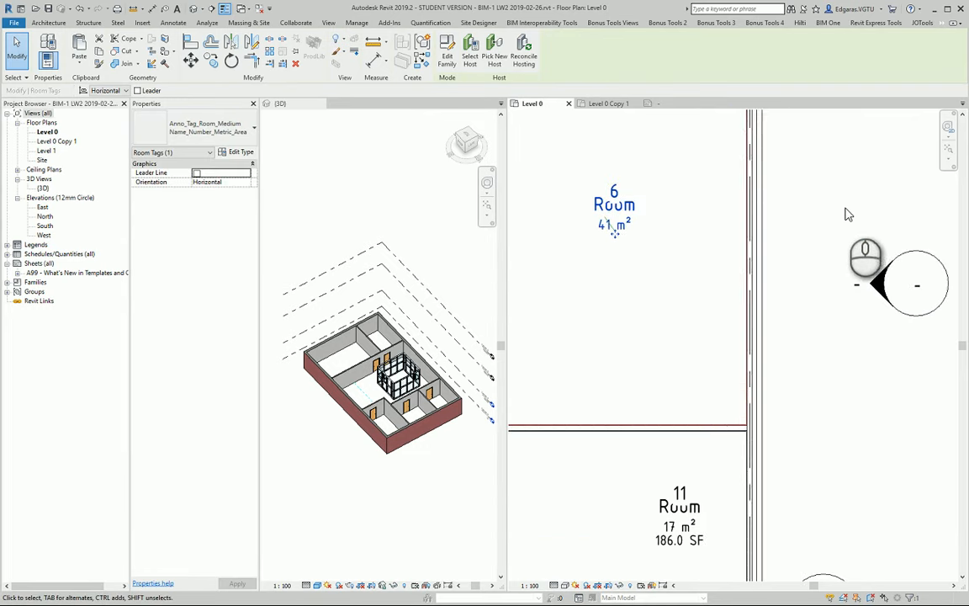
pyautogui.click(605, 102)
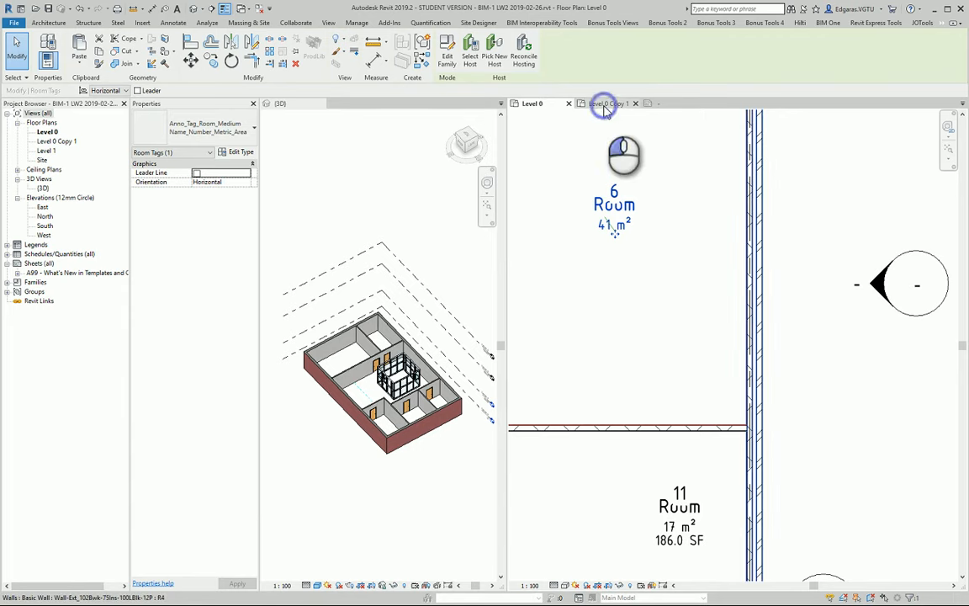
pyautogui.click(609, 102)
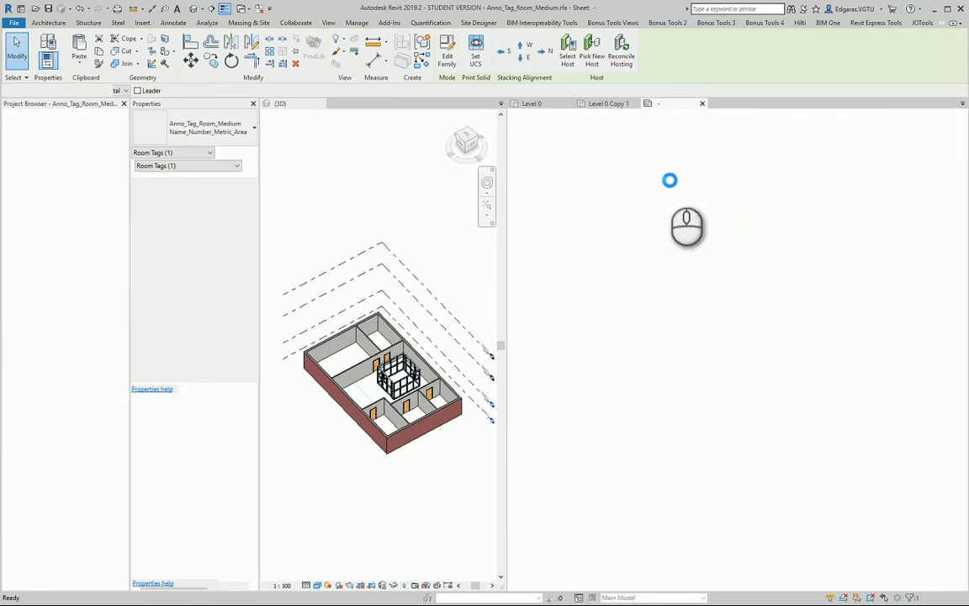
pyautogui.moveTo(706, 343)
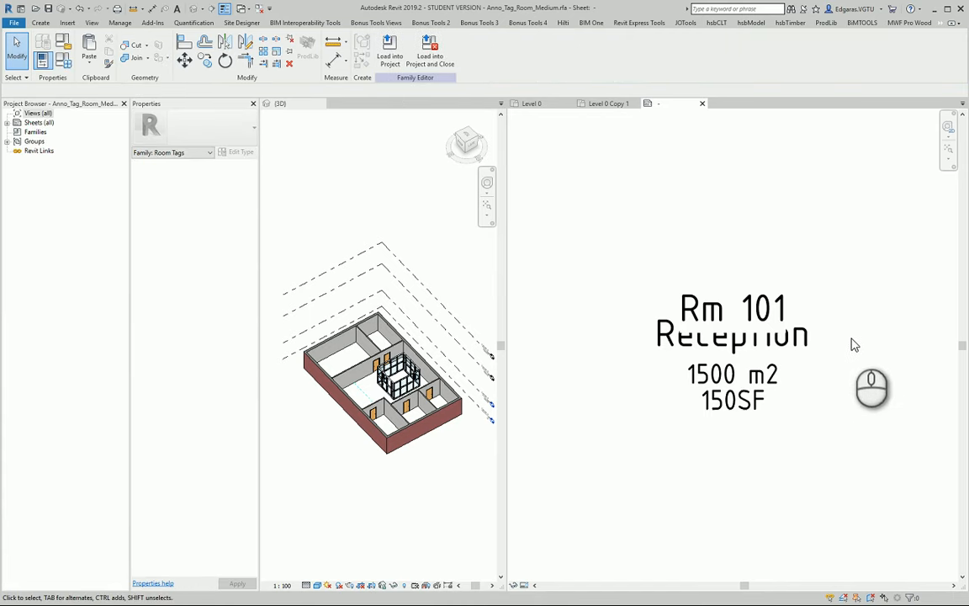
# - Move the Rm 101, Reception and area labels apart so they no longer overlap
pyautogui.click(732, 334)
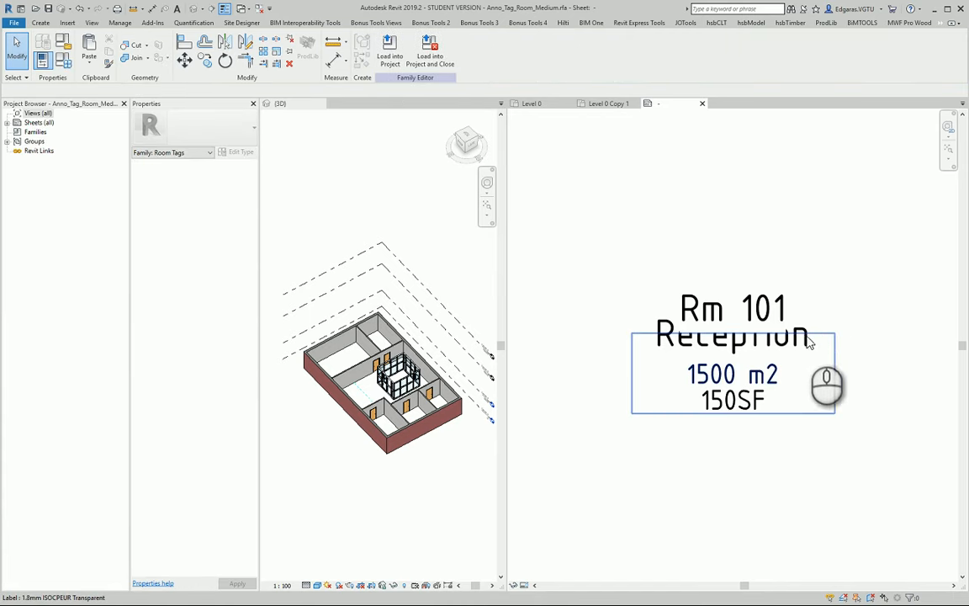
pyautogui.click(731, 333)
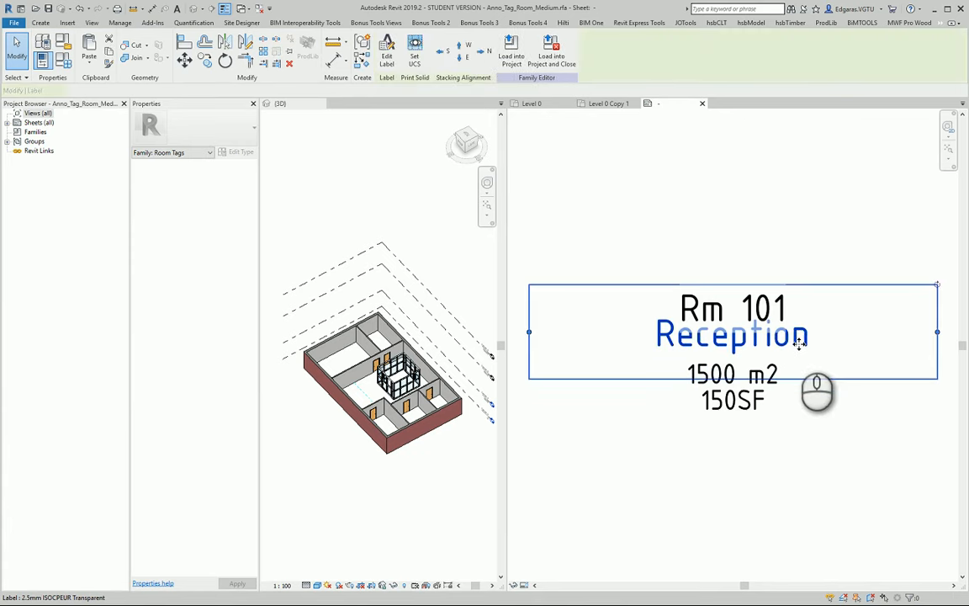
pyautogui.click(731, 336)
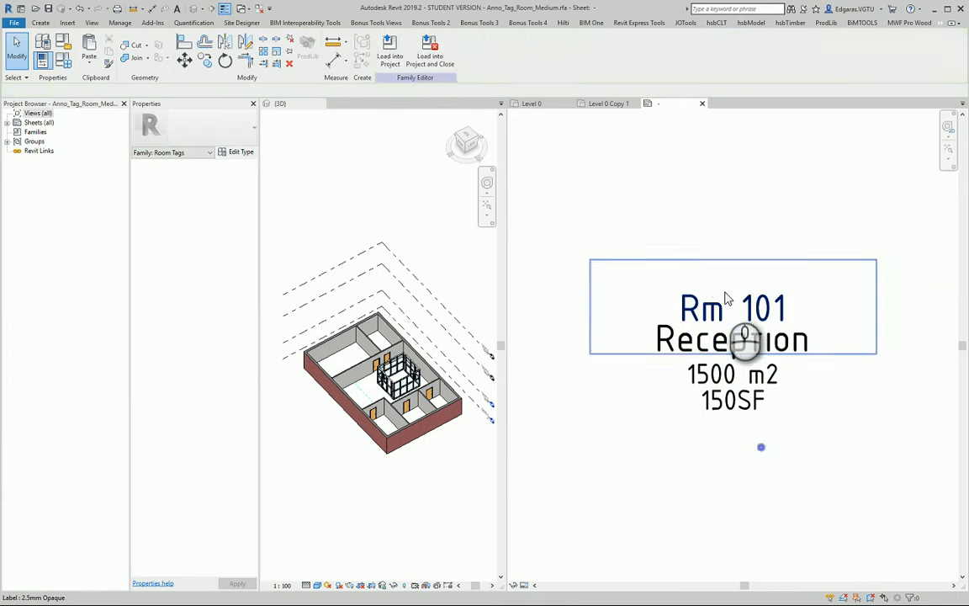
pyautogui.click(732, 307)
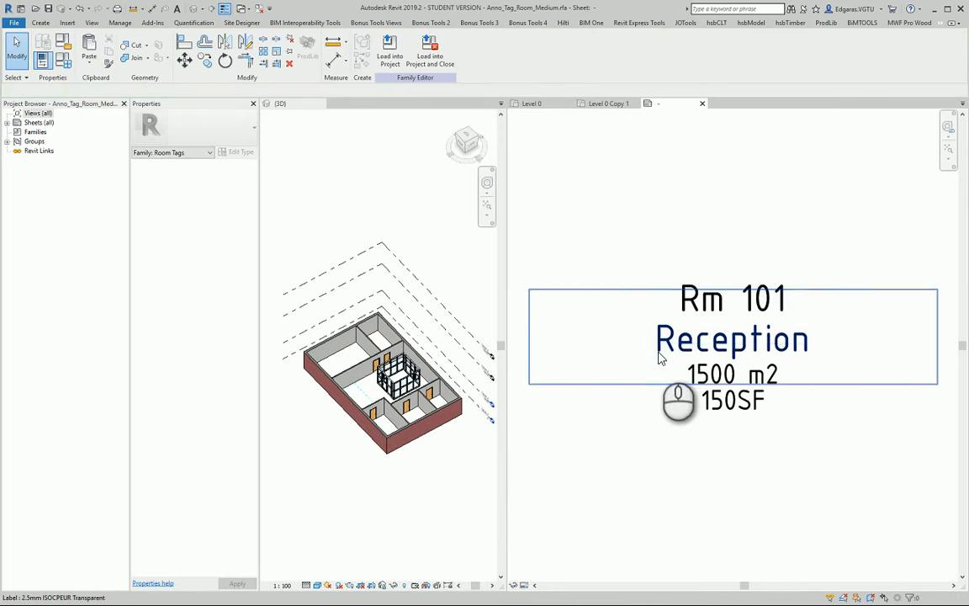
pyautogui.click(732, 338)
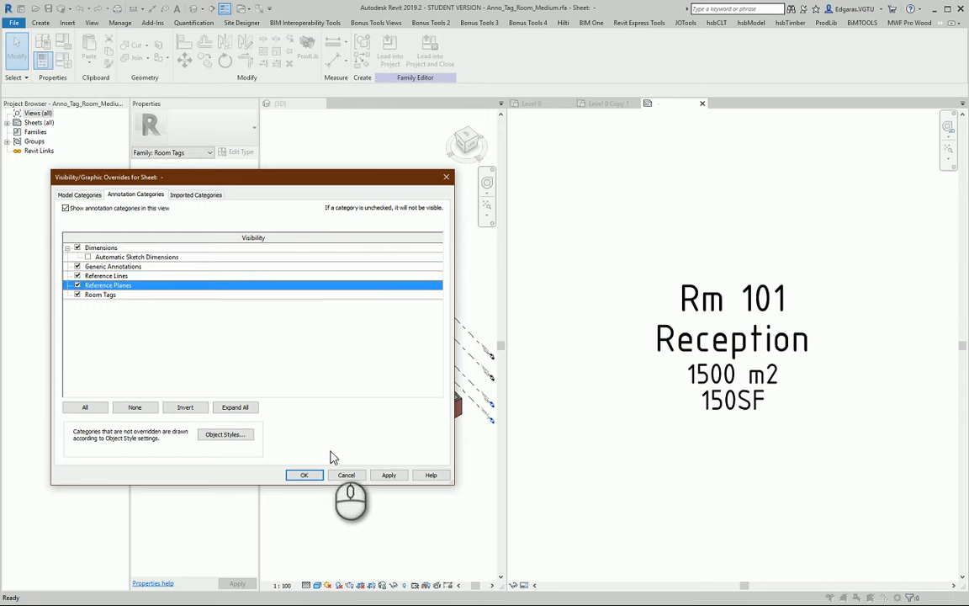
# - Reload the tag family into the project, overwriting the existing version and parameter values
pyautogui.click(303, 474)
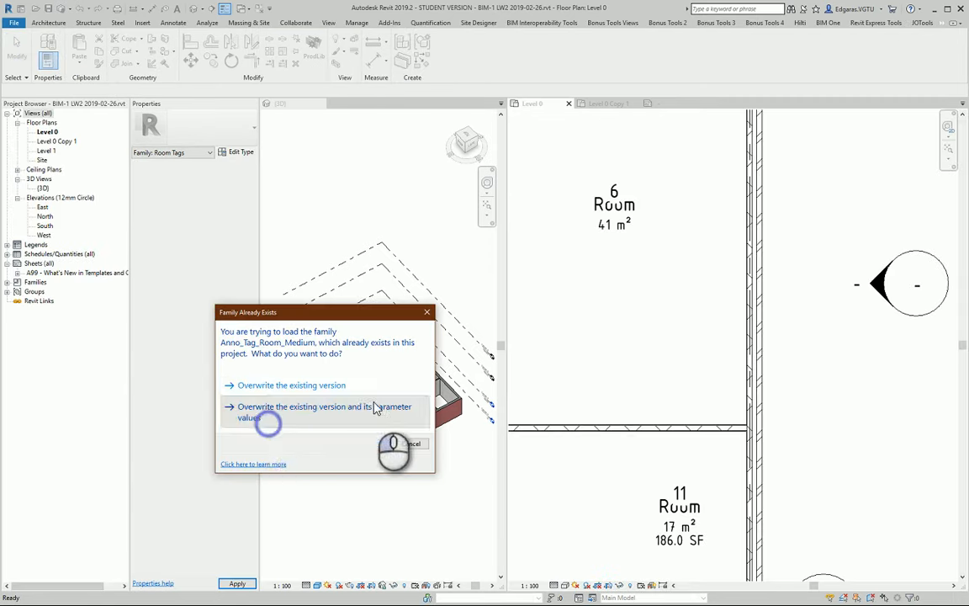
pyautogui.click(293, 405)
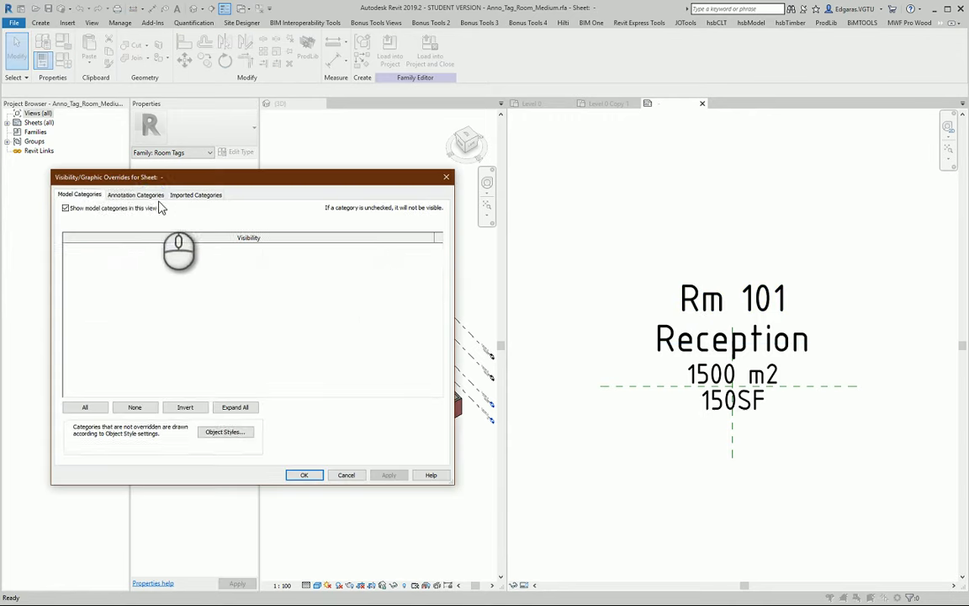
# - Hide dimensions and reference planes in the tag view, then start Save As Family
pyautogui.click(135, 195)
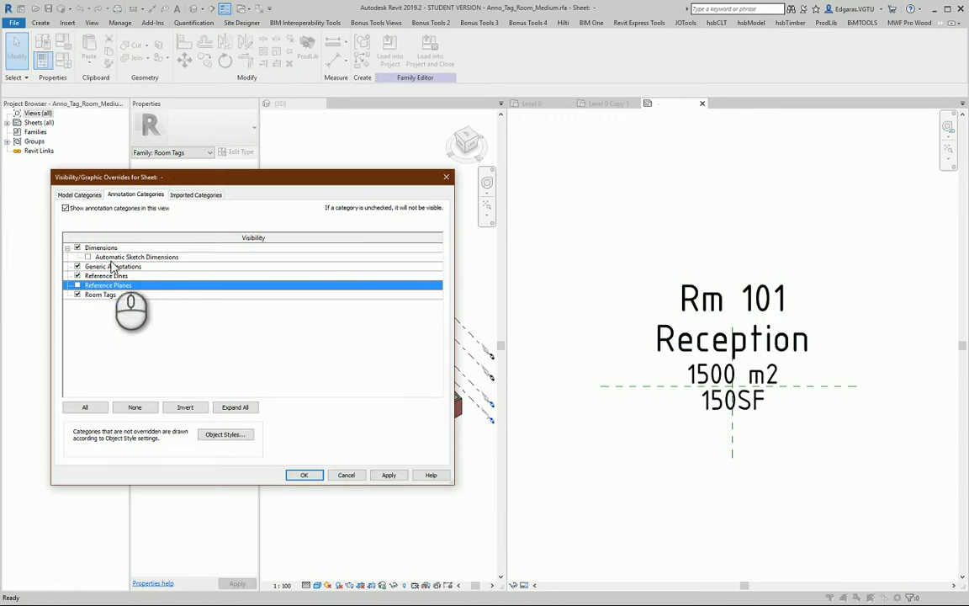
pyautogui.click(101, 247)
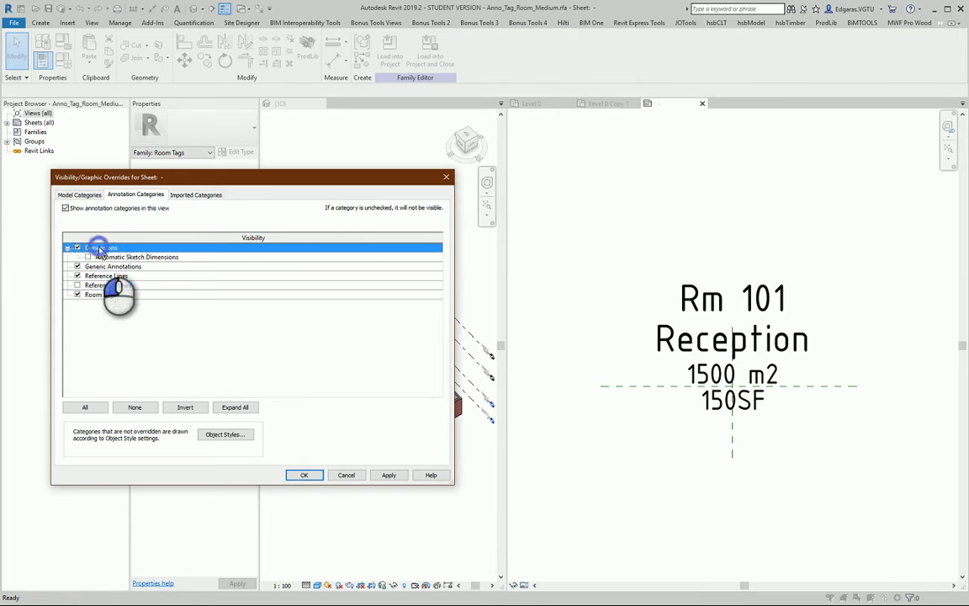
pyautogui.click(303, 474)
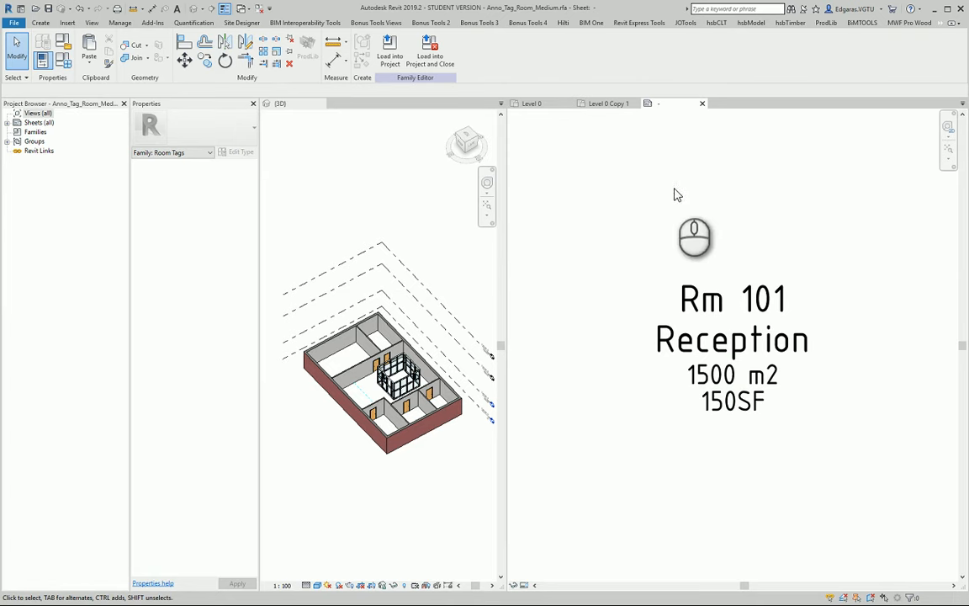
pyautogui.click(431, 50)
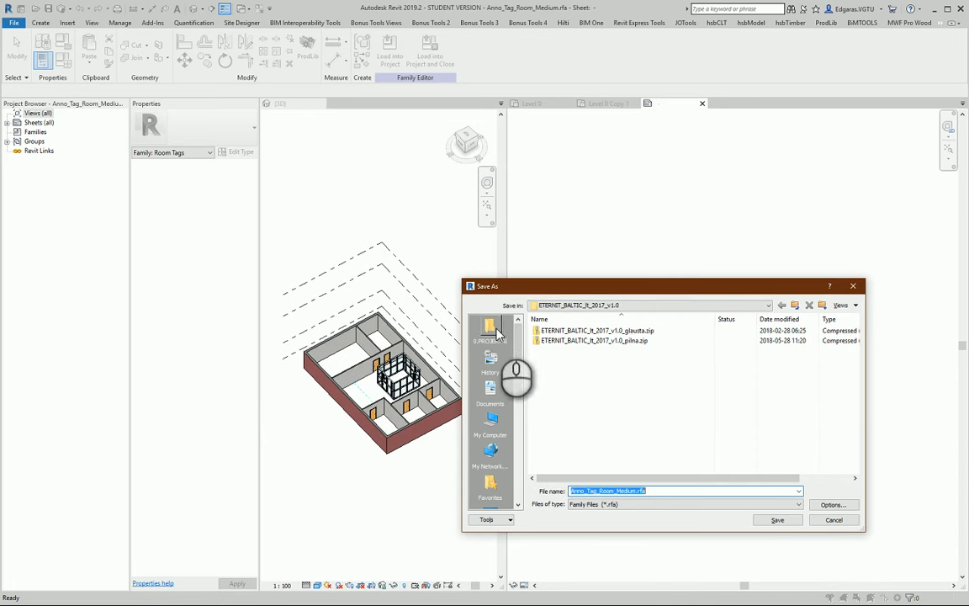
# - Save the family over Anno_Tag_Room_Medium.rfa in the library's Room Tags folder, replacing the existing file
pyautogui.scroll(-3)
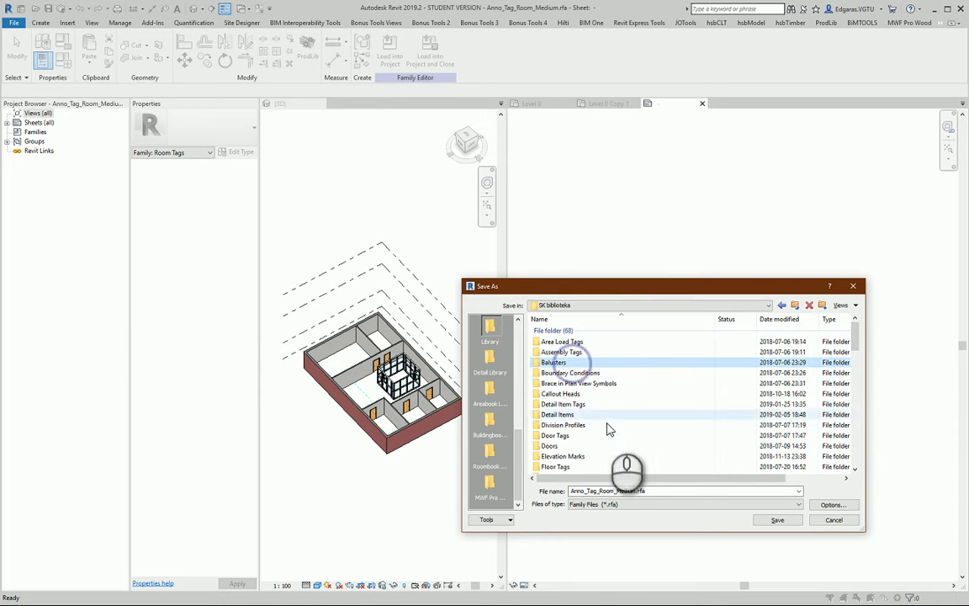
pyautogui.scroll(-3)
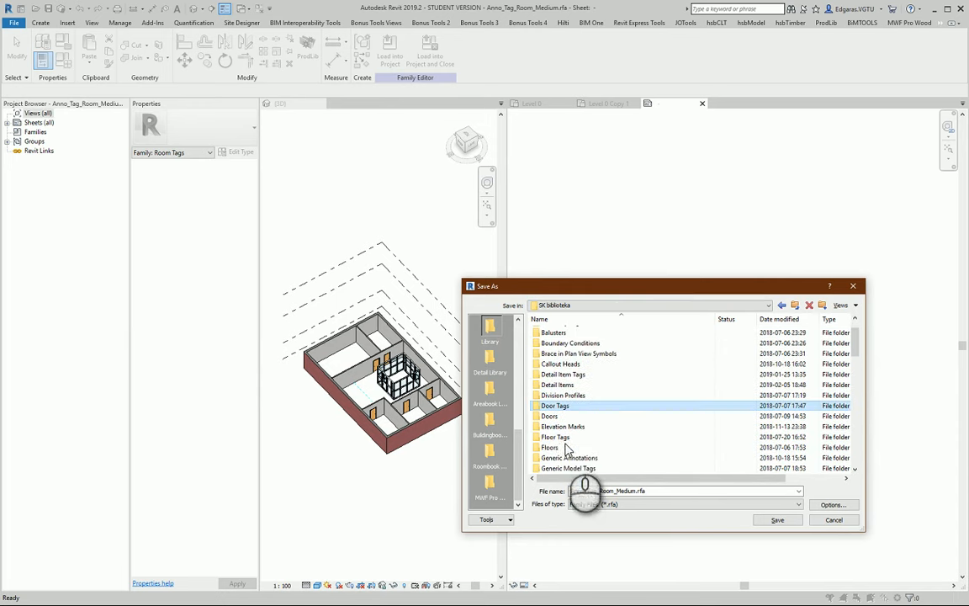
pyautogui.click(561, 428)
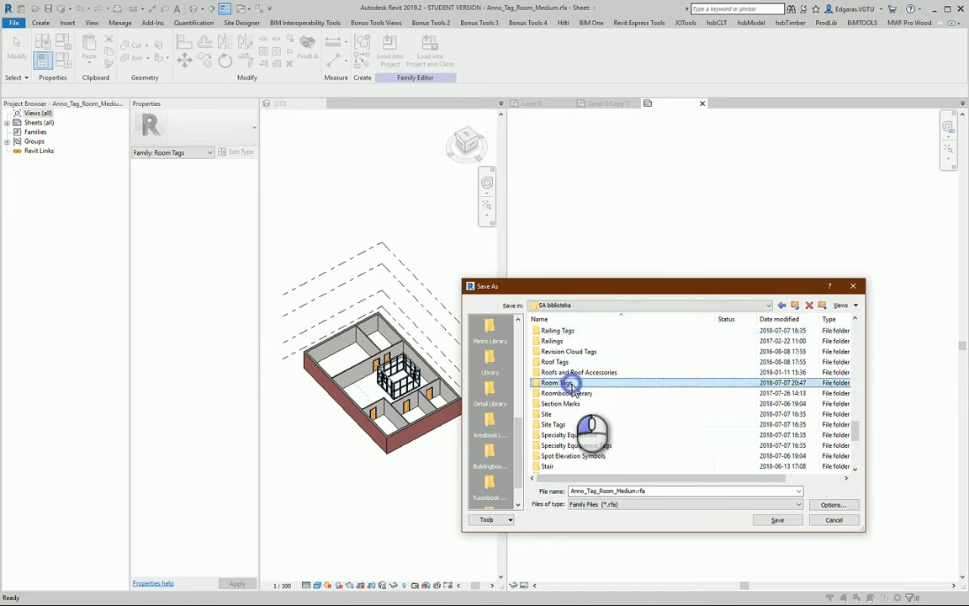
pyautogui.doubleClick(555, 382)
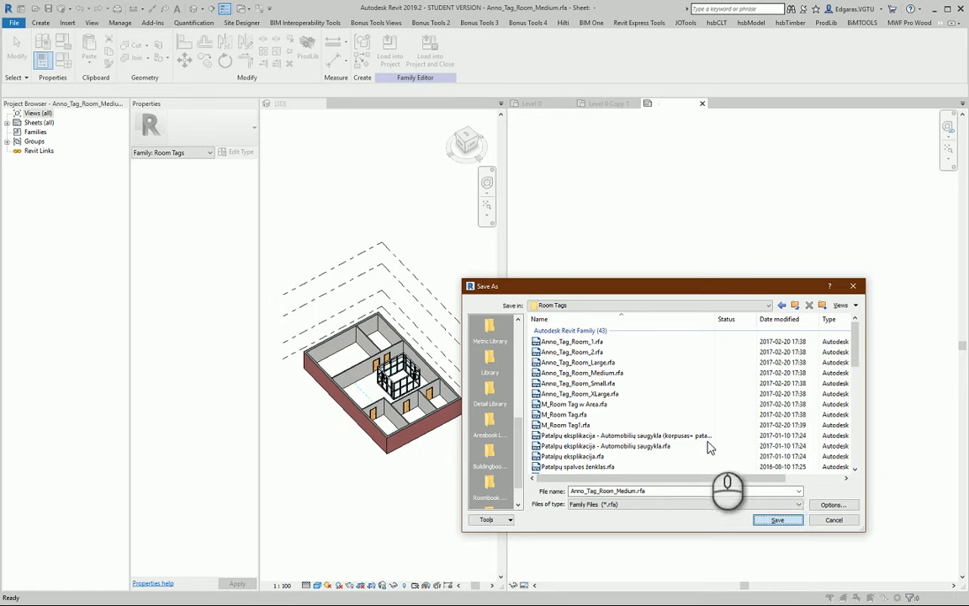
pyautogui.click(777, 518)
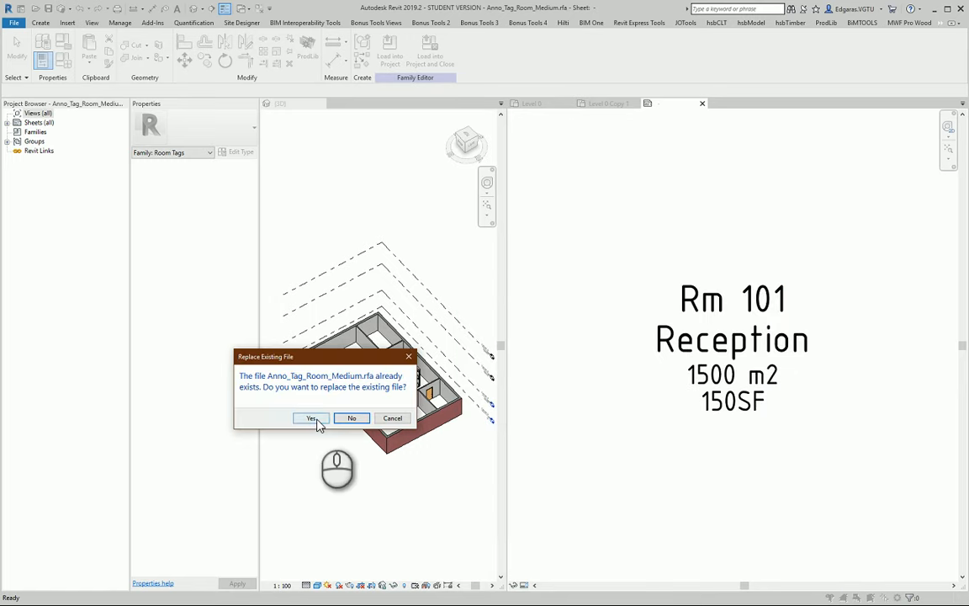
pyautogui.click(311, 417)
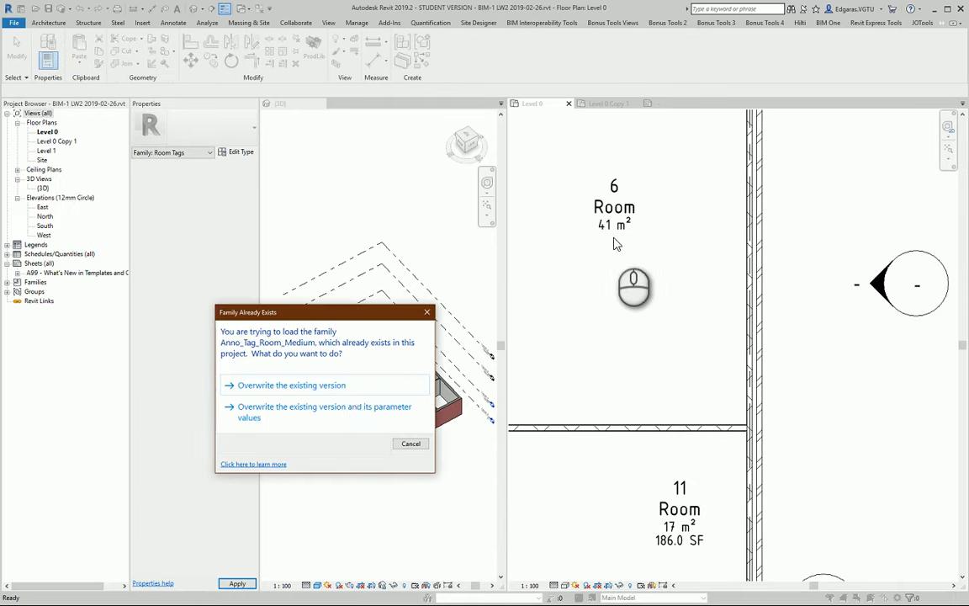
# - Reload the family into the project, overwriting the existing version
pyautogui.click(290, 384)
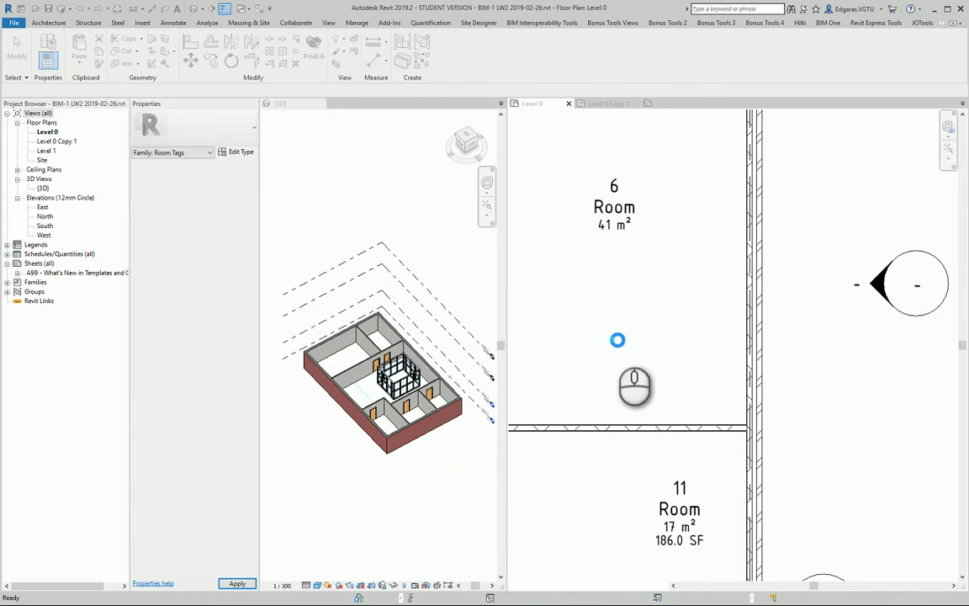